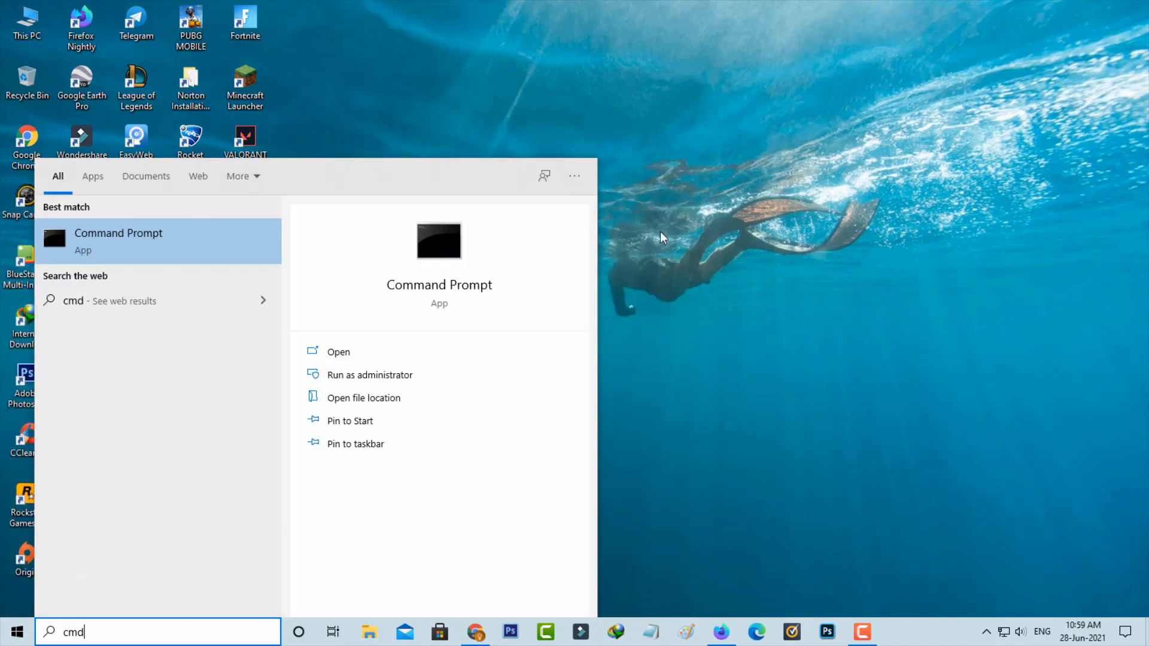
Launch Command Prompt as administrator from the 'cmd' Start menu search results
click(370, 375)
text(ipconfig/re)
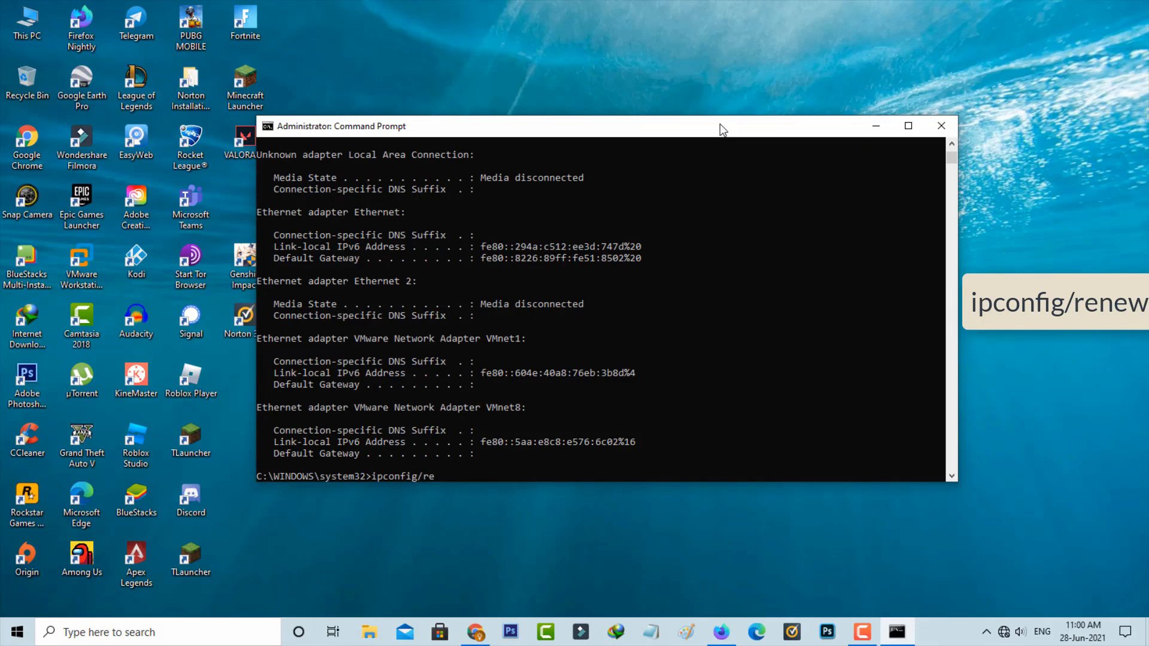